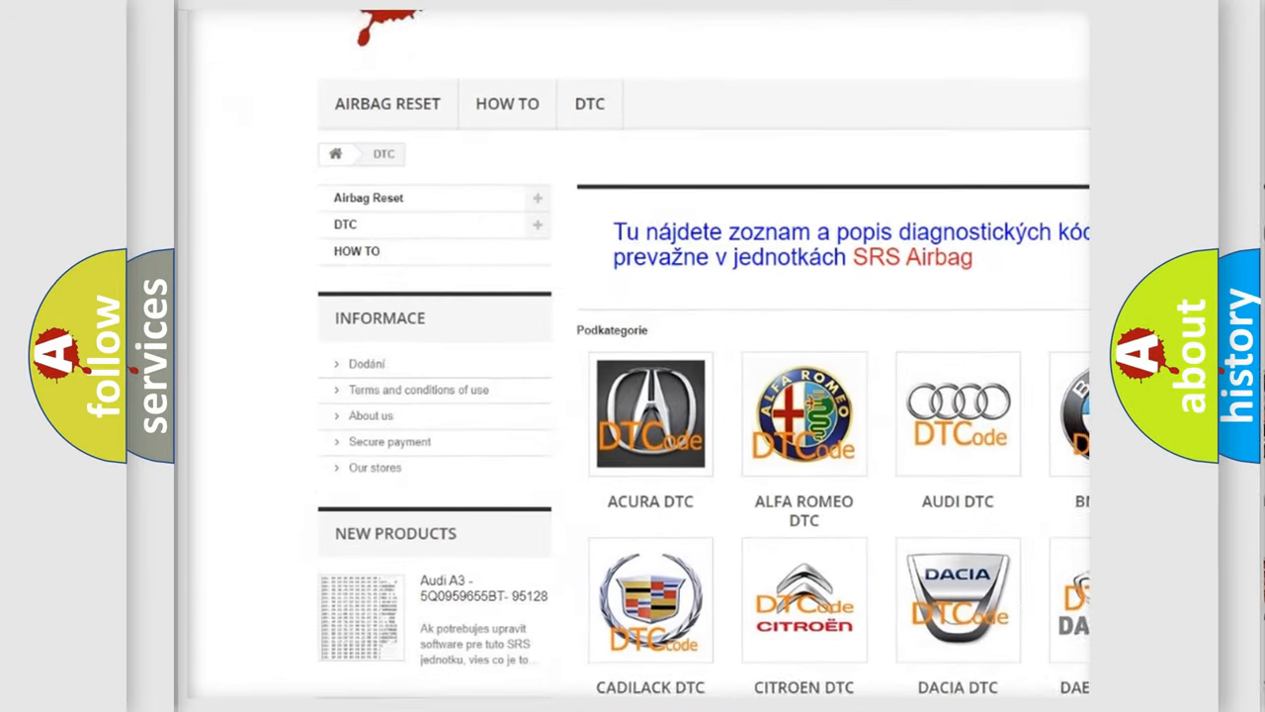
scroll("down", 3)
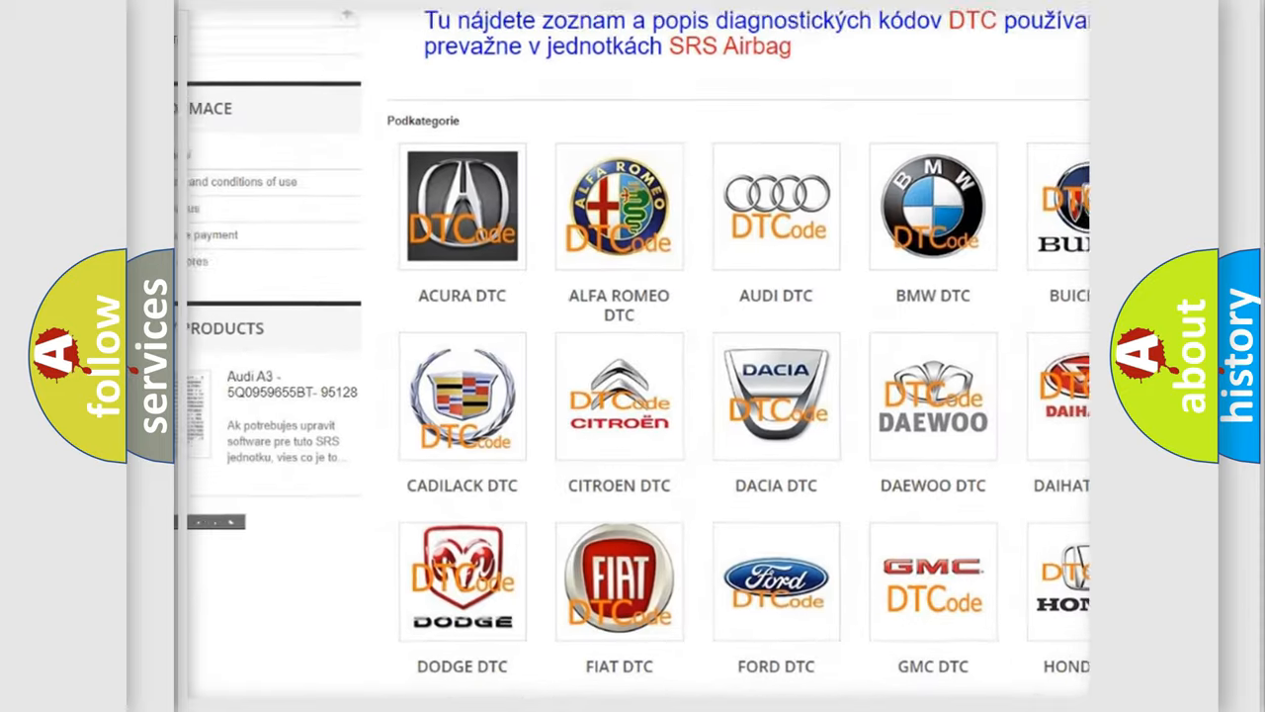
scroll("down", 3)
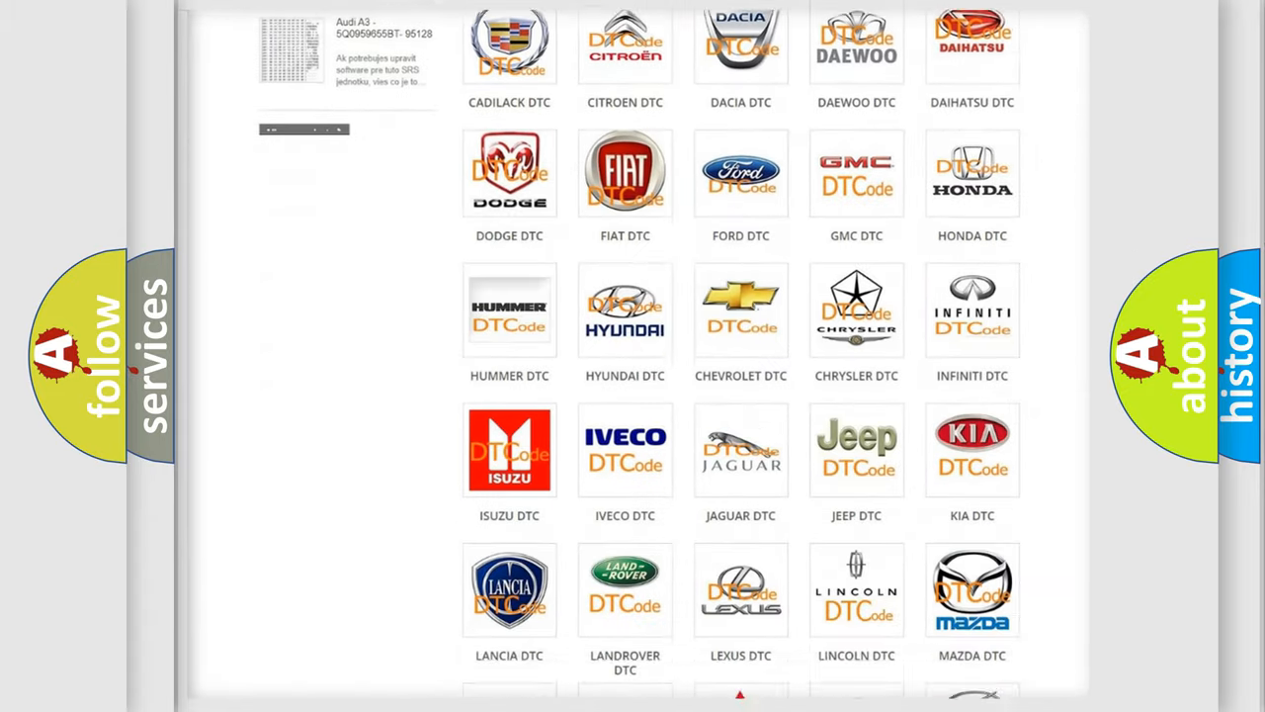
scroll("down", 3)
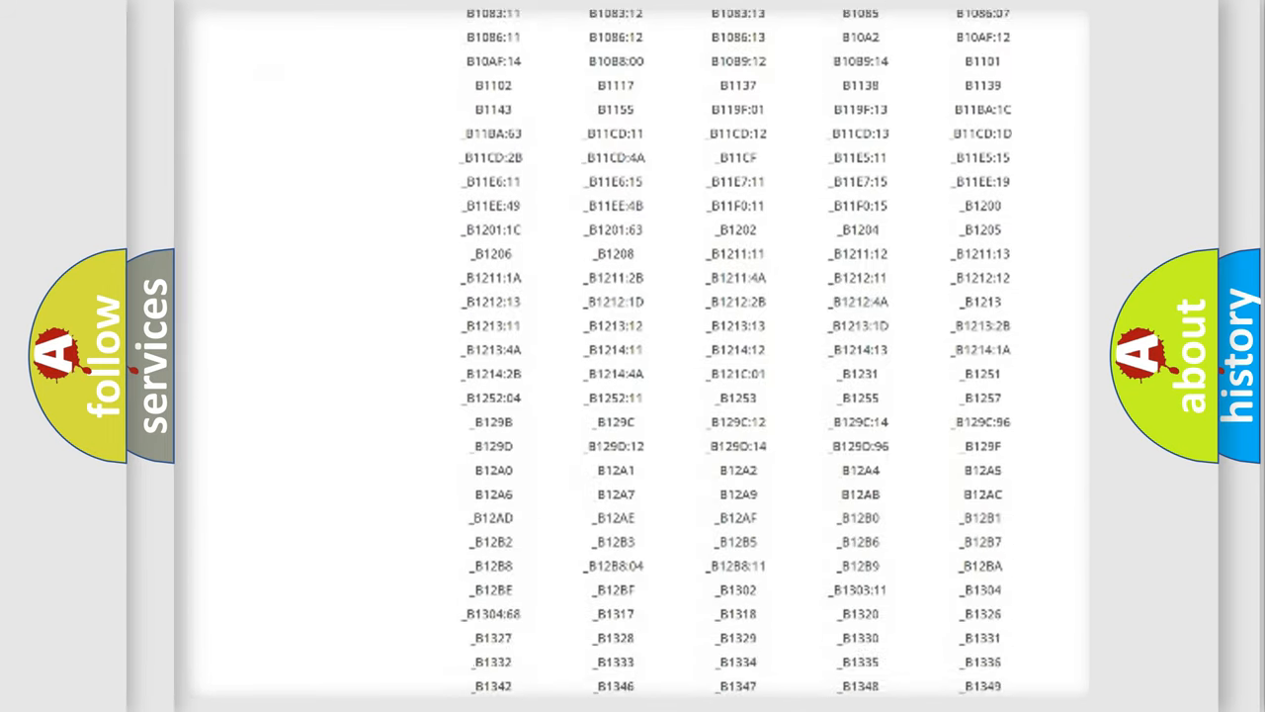
scroll("down", 3)
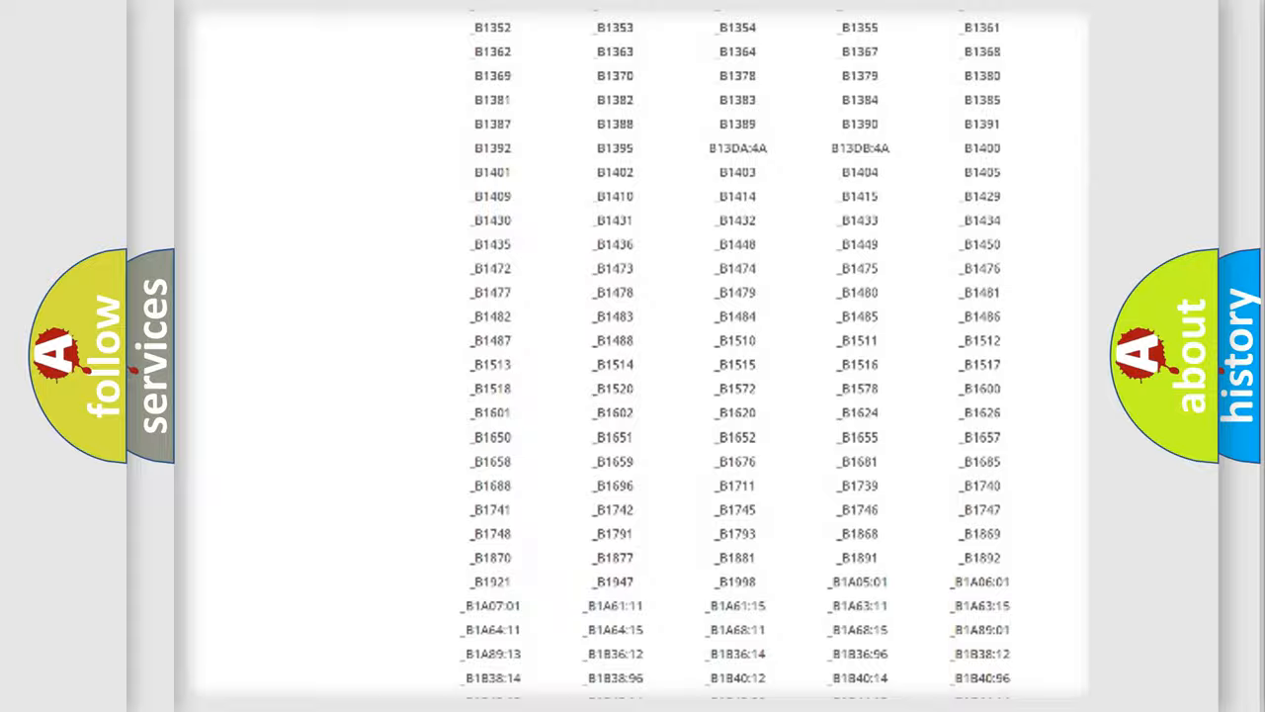